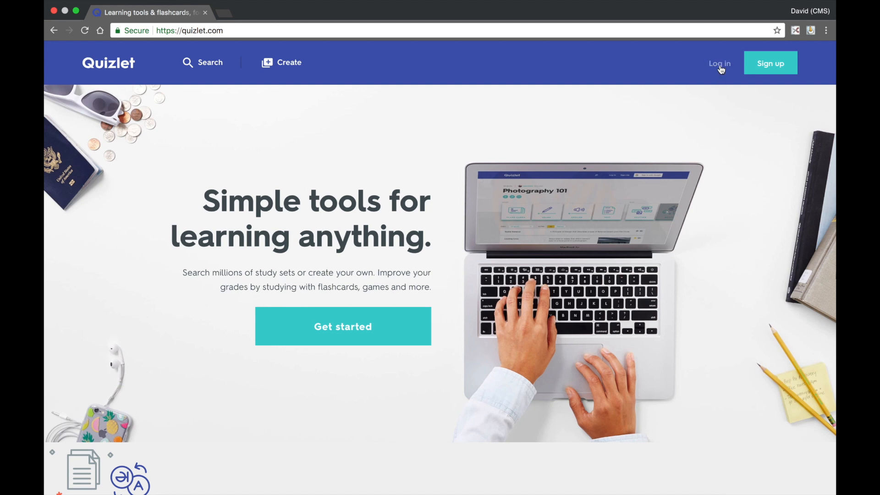
Log in to Quizlet using the Google account option.
click(720, 63)
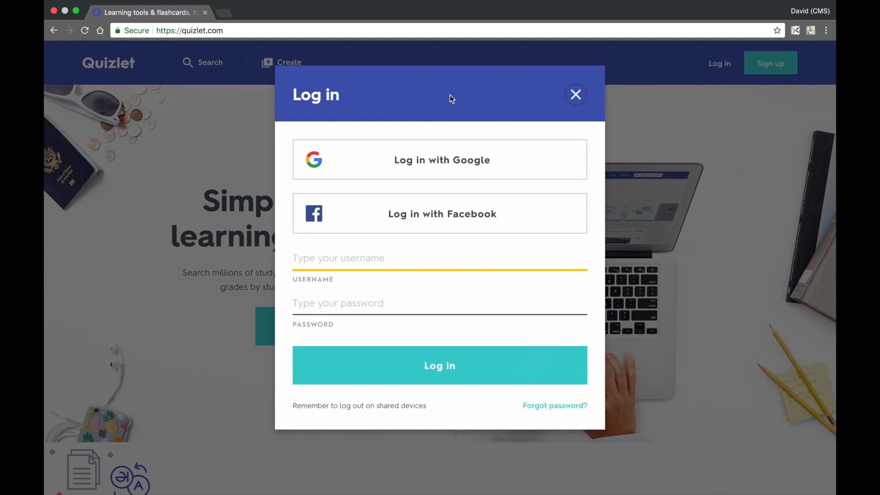
mouse_move(438, 153)
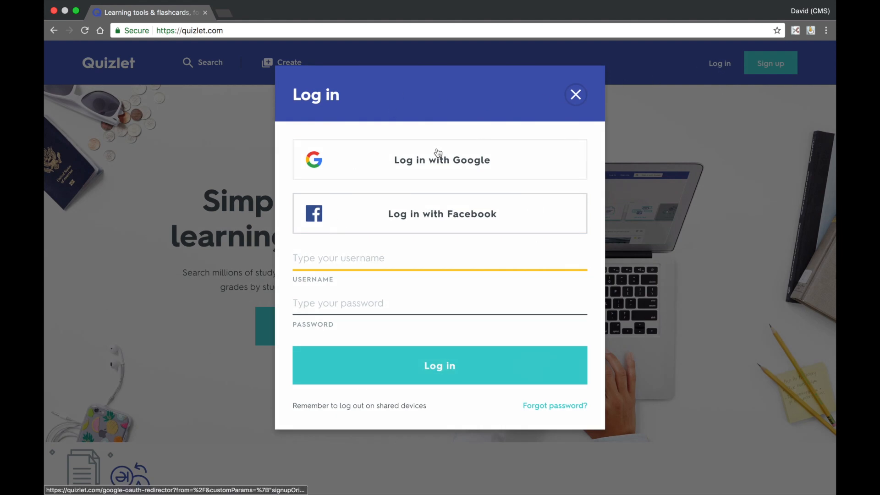
click(440, 160)
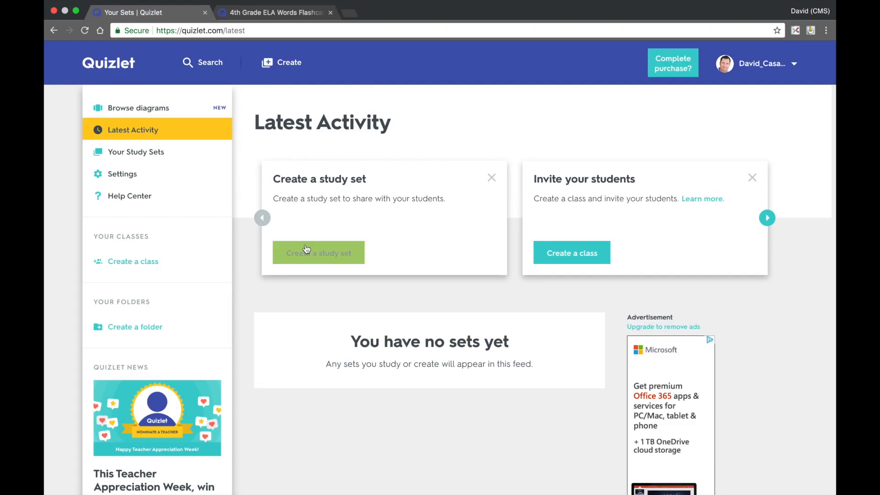
Start a new study set and give it the title 'Unit 1'.
click(318, 253)
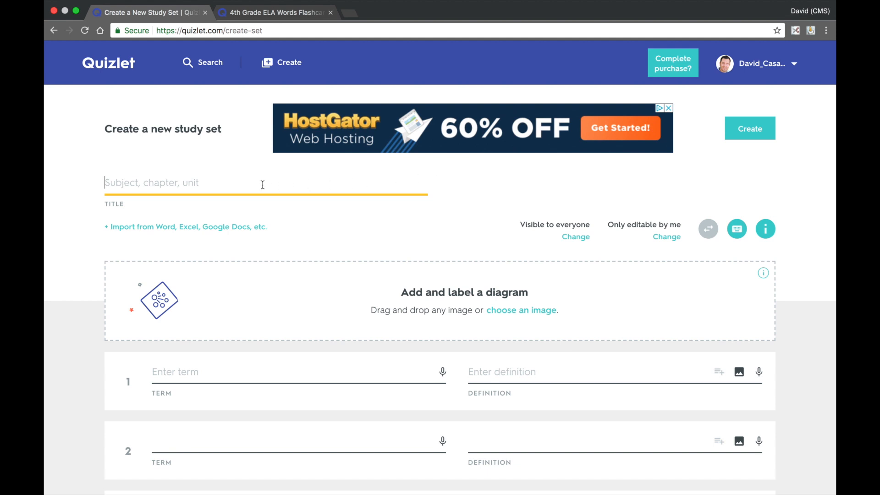
text(Unit 1)
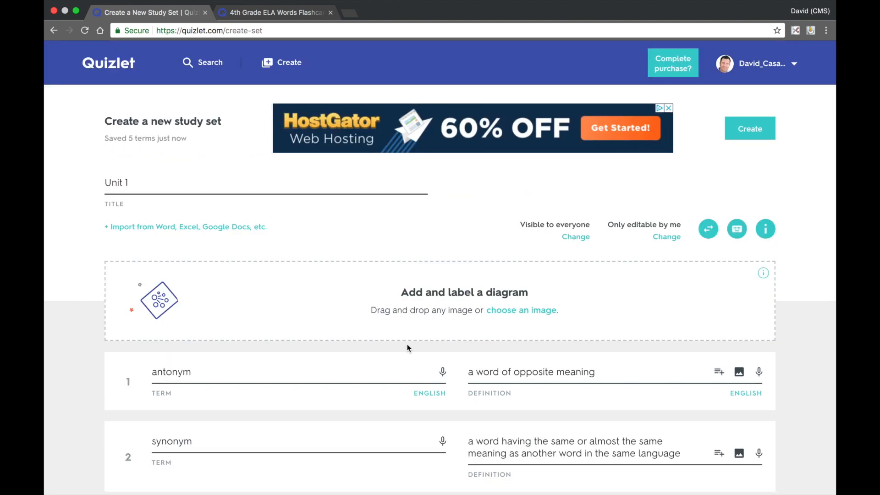
mouse_move(443, 371)
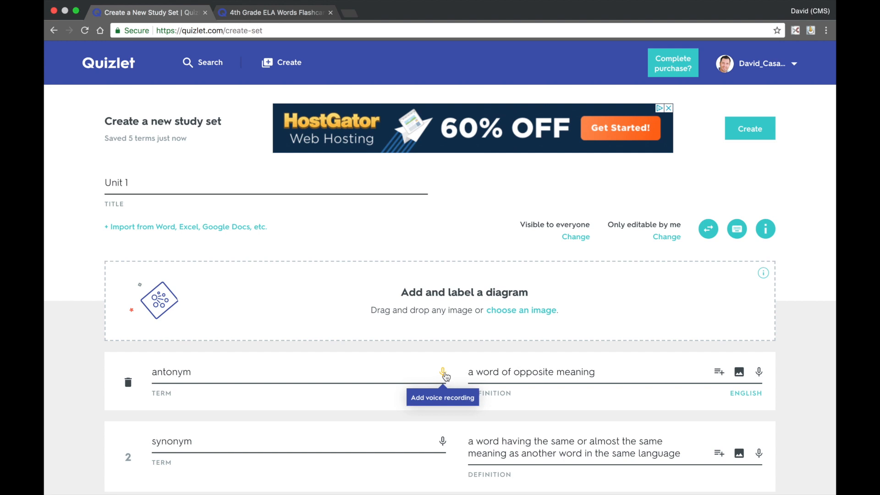
mouse_move(739, 372)
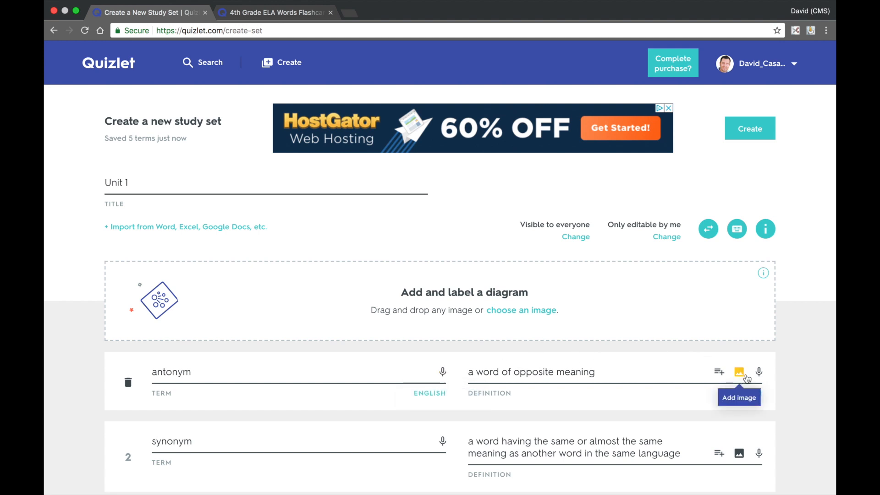
mouse_move(759, 372)
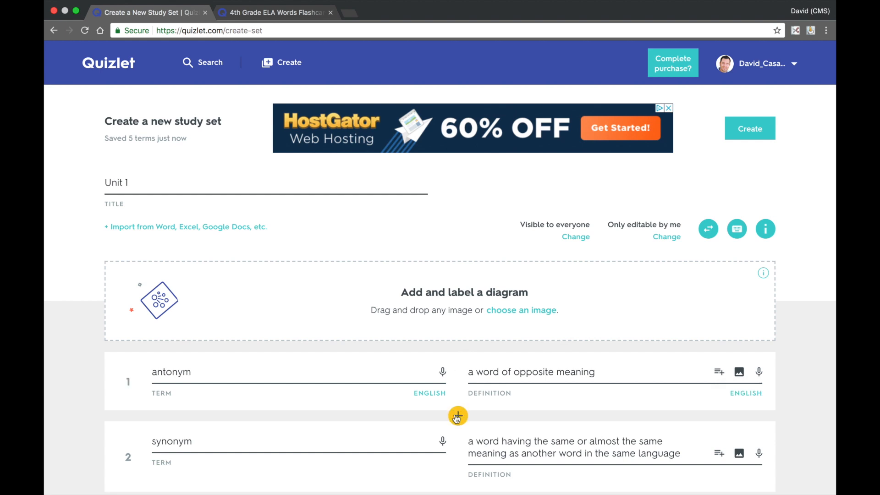
mouse_move(456, 417)
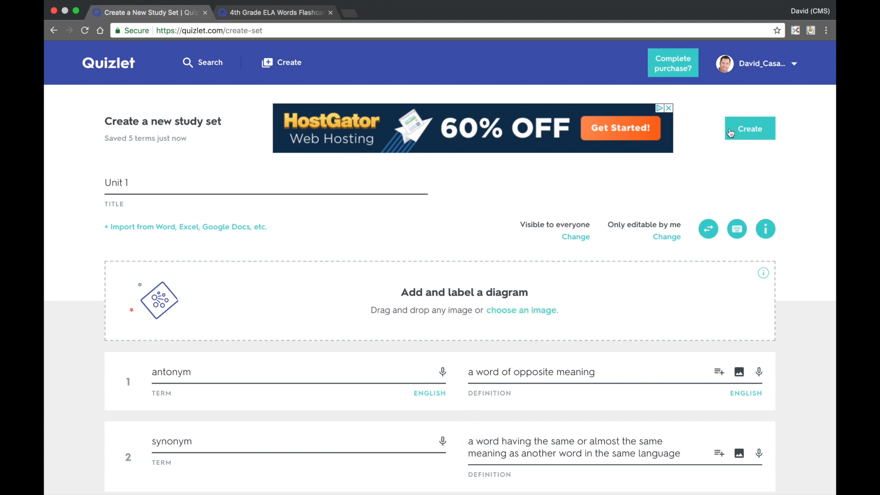
Create the Unit 1 set, reaching the share prompt.
click(749, 128)
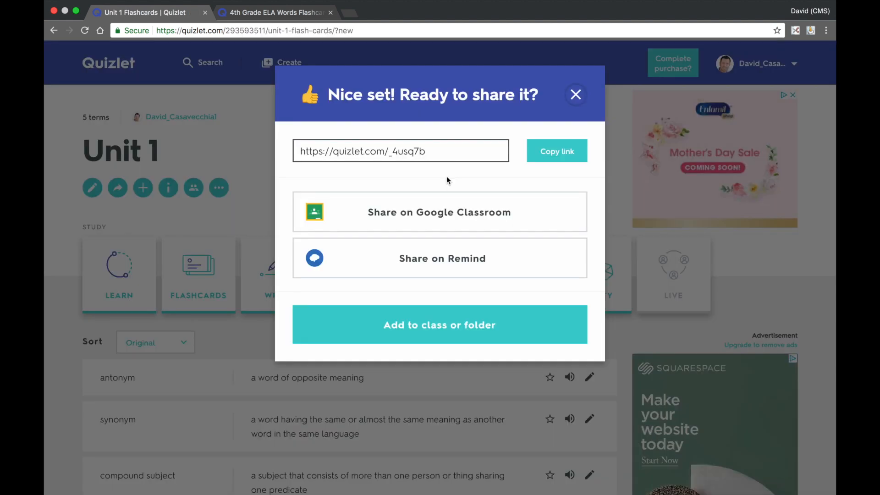
mouse_move(456, 179)
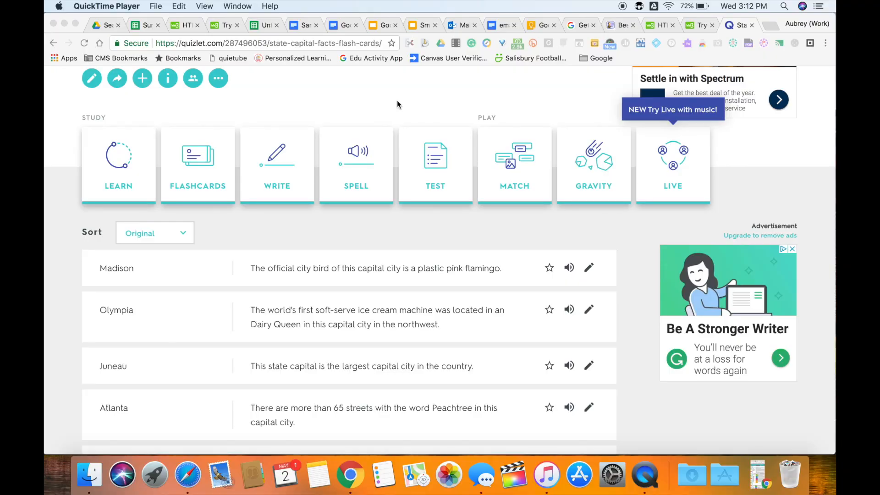
mouse_move(534, 227)
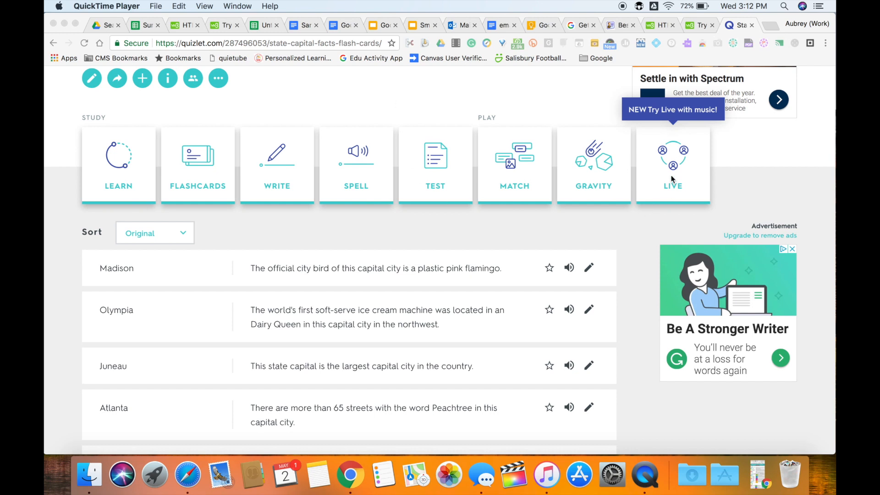
mouse_move(672, 174)
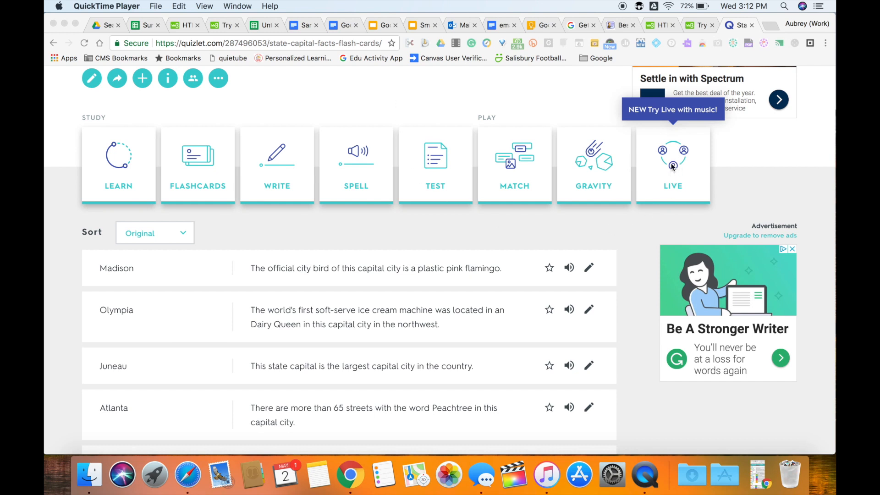
Launch Quizlet Live for the state-capital-facts set to reach the play-format setup.
click(672, 163)
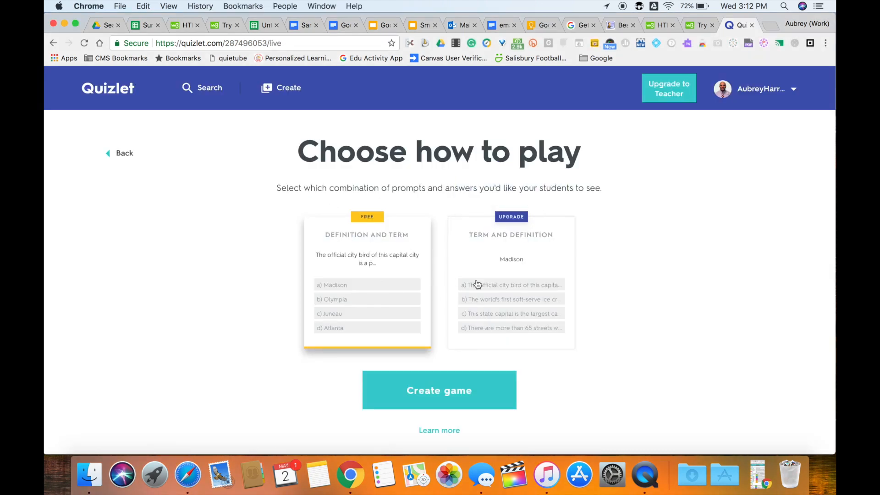
mouse_move(470, 283)
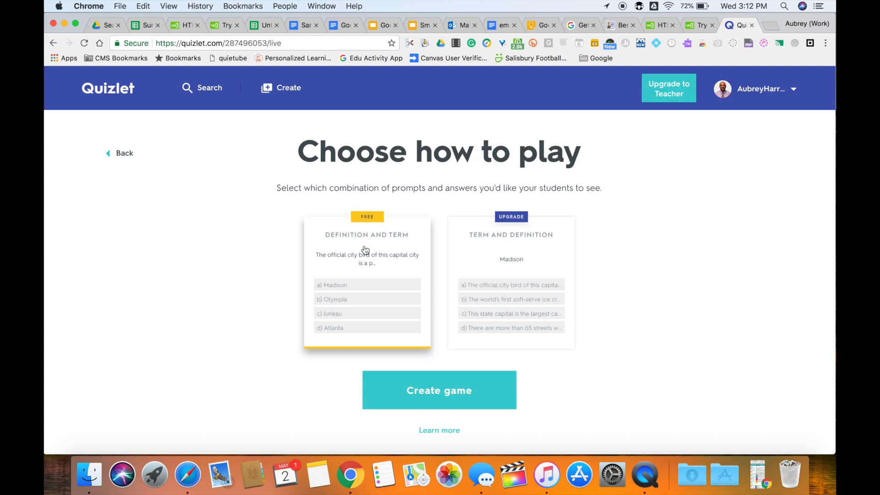
mouse_move(481, 219)
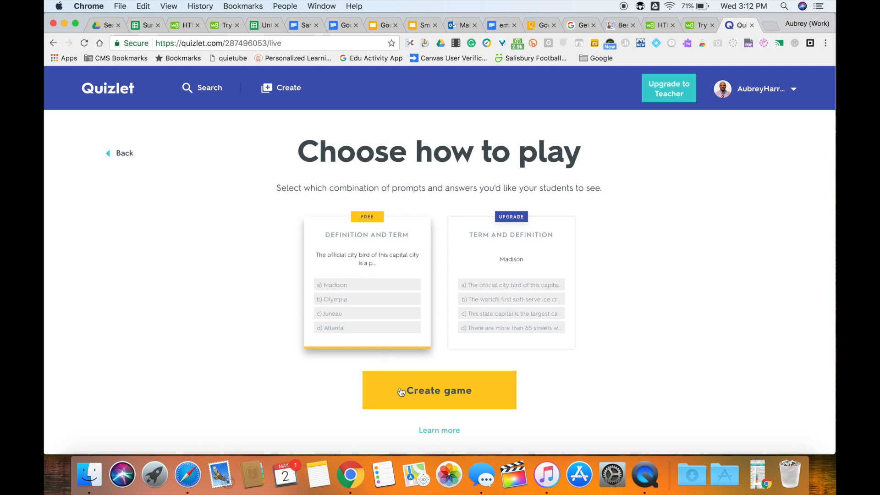
Create the game with Definition and Term format and have student Ari join by first name.
click(439, 391)
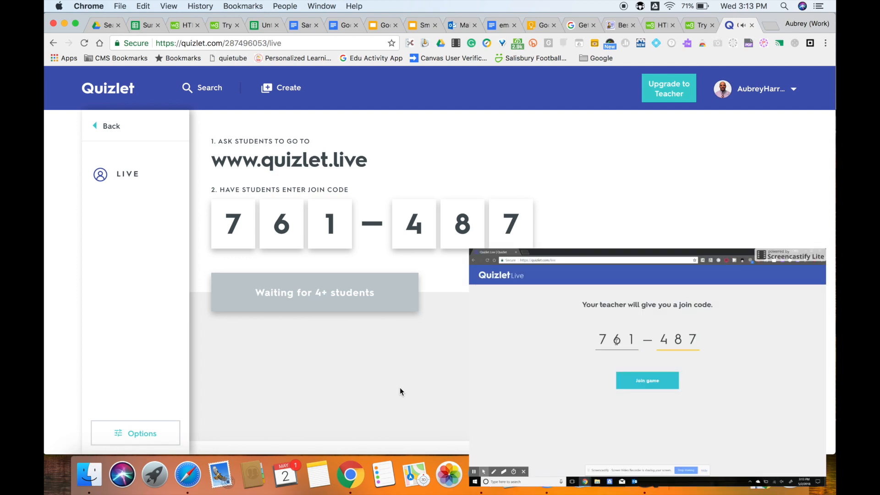
click(646, 379)
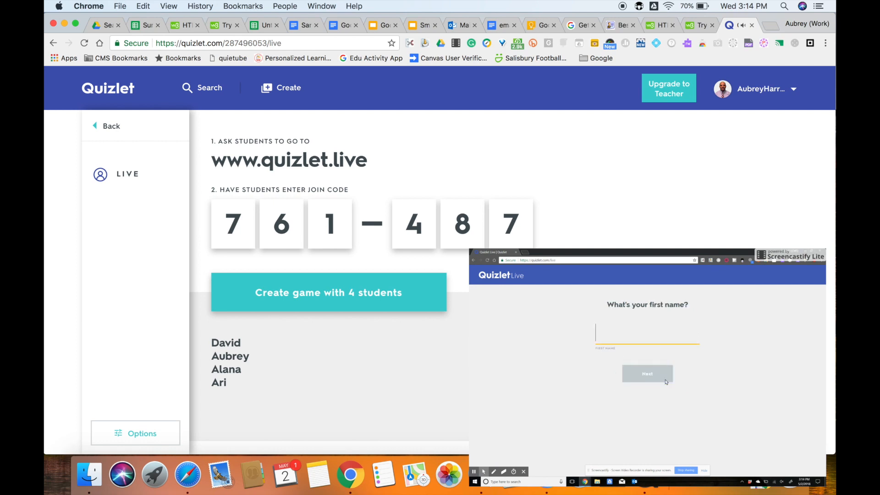
text(Ari)
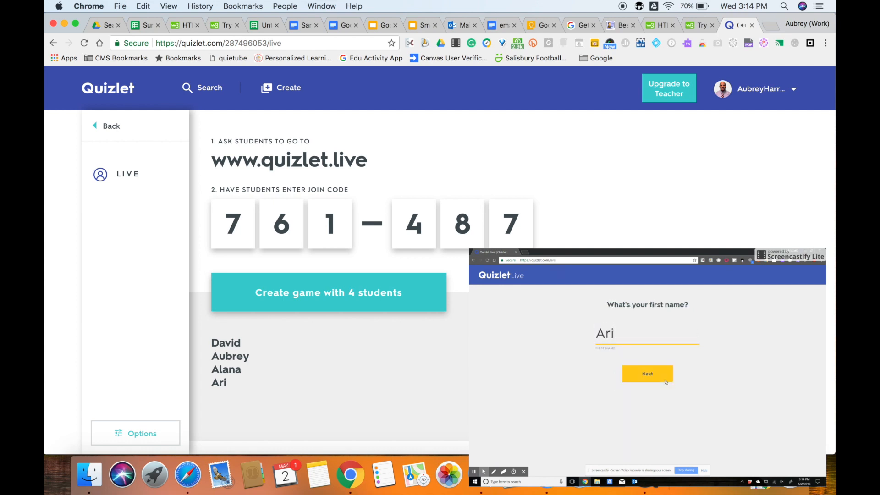
click(647, 374)
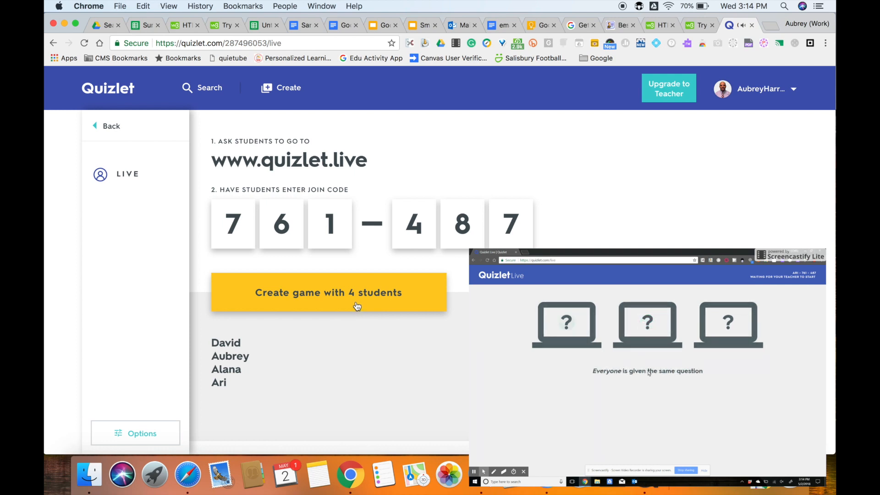
Create the game with 4 students, forming the Reindeer and Sea Turtles teams.
click(328, 292)
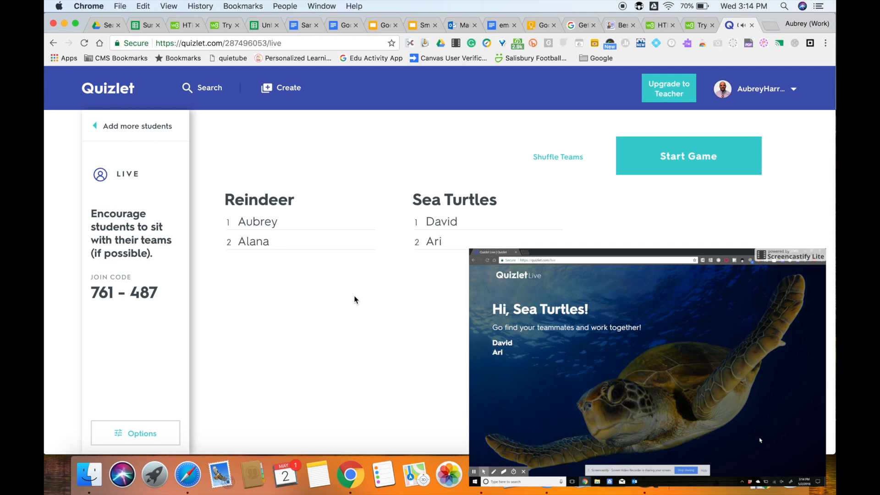
mouse_move(768, 439)
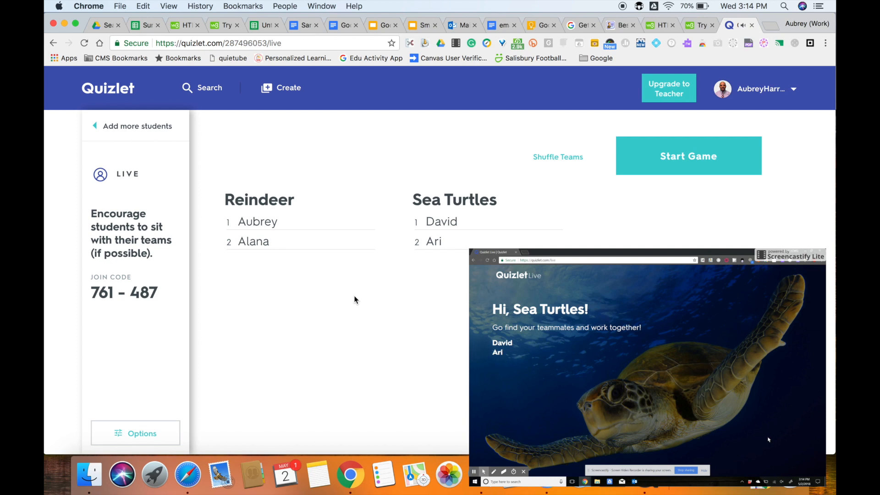
mouse_move(794, 439)
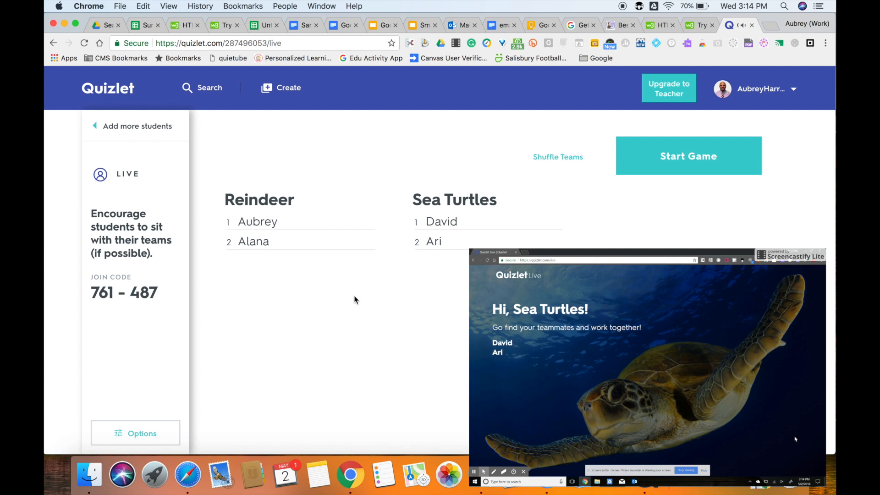
mouse_move(783, 443)
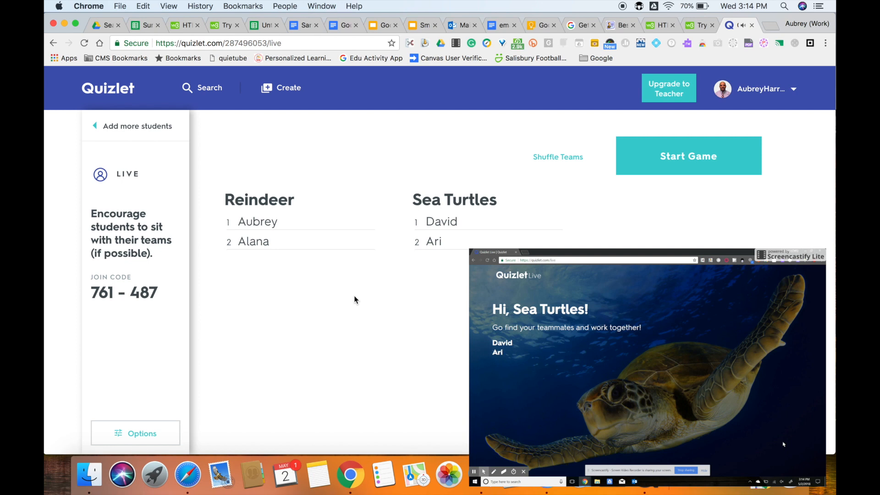
mouse_move(642, 174)
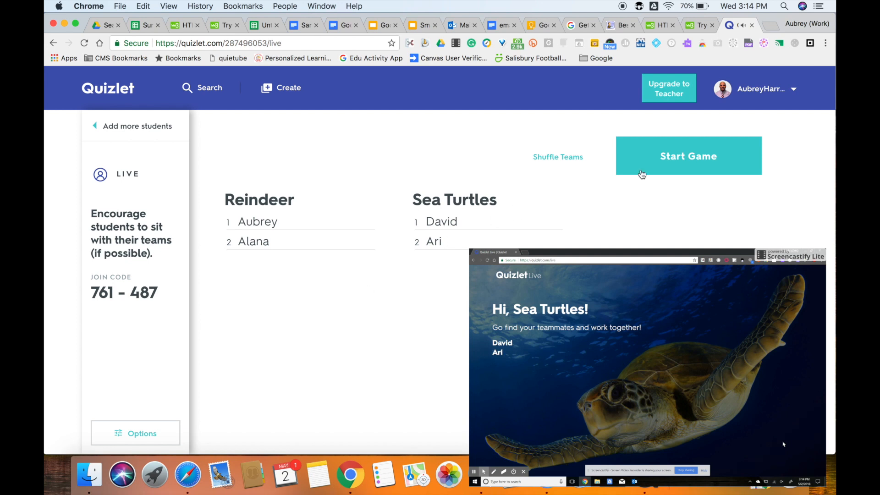
Start the live game and reveal a player's match answer during play.
click(689, 156)
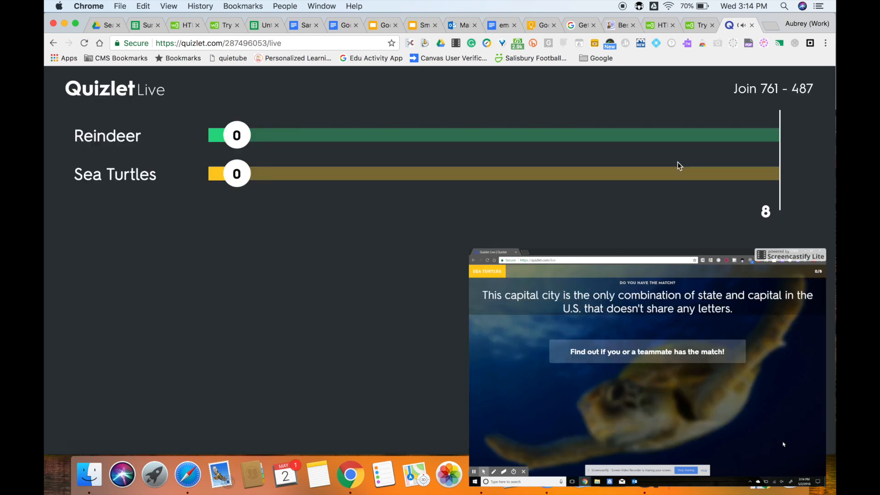
click(646, 352)
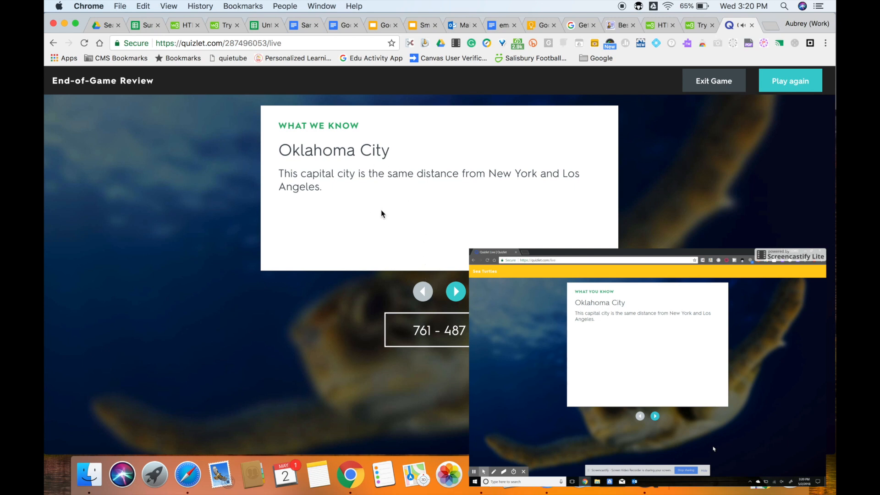
mouse_move(455, 249)
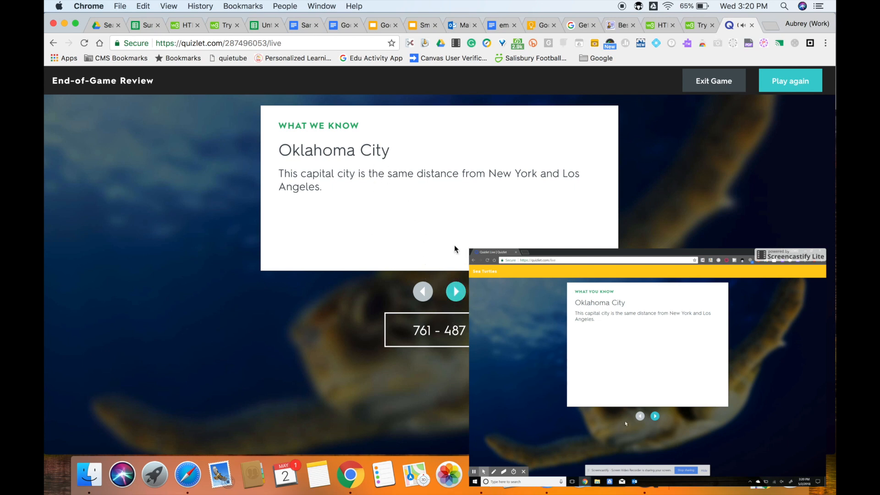
Advance the What We Know review cards until the Juneau fact appears.
click(654, 416)
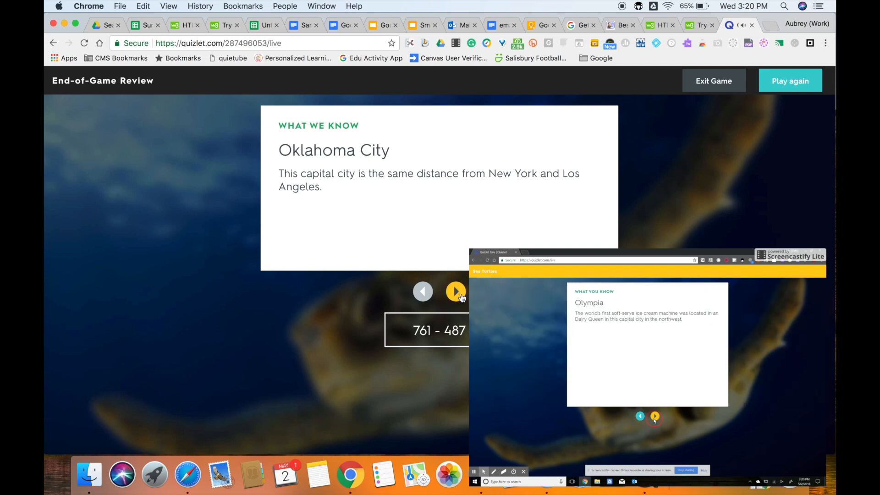
click(456, 291)
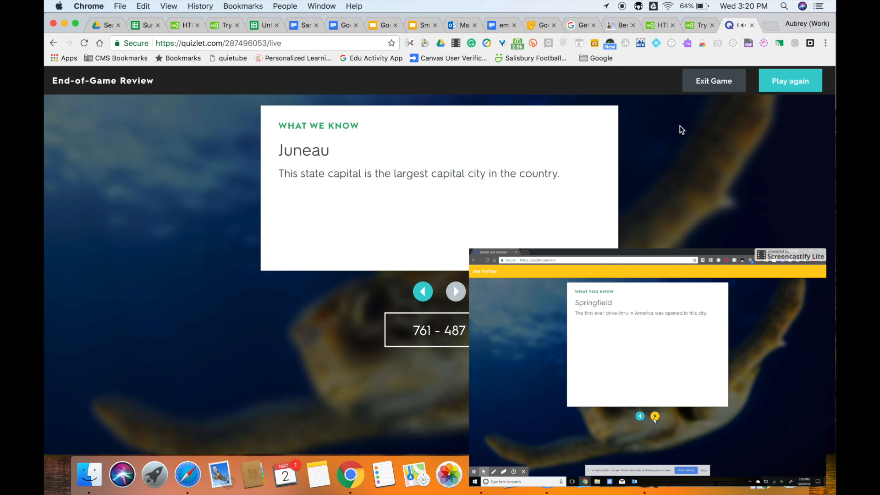
mouse_move(721, 134)
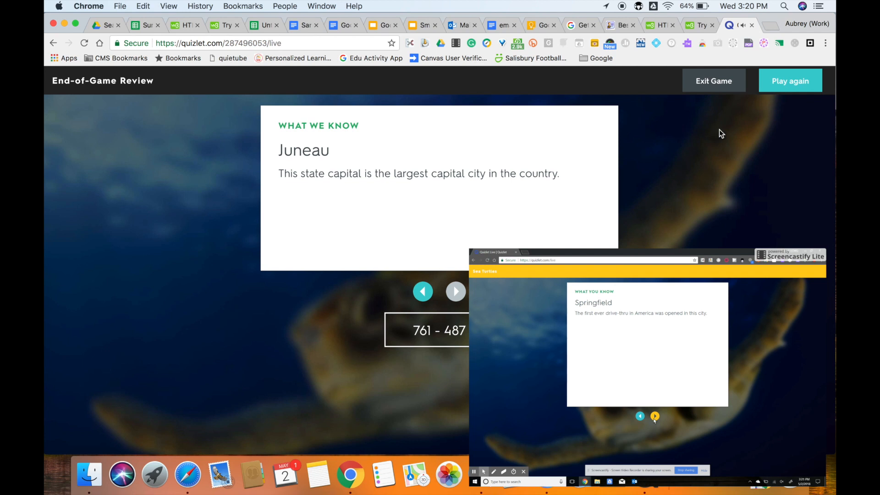